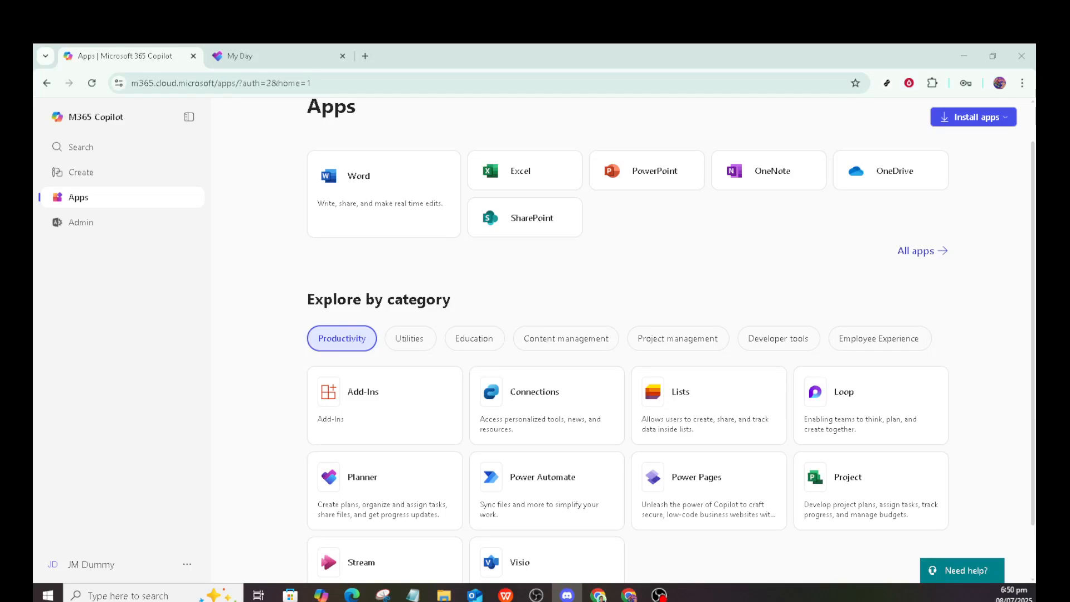
mouse_move(986, 413)
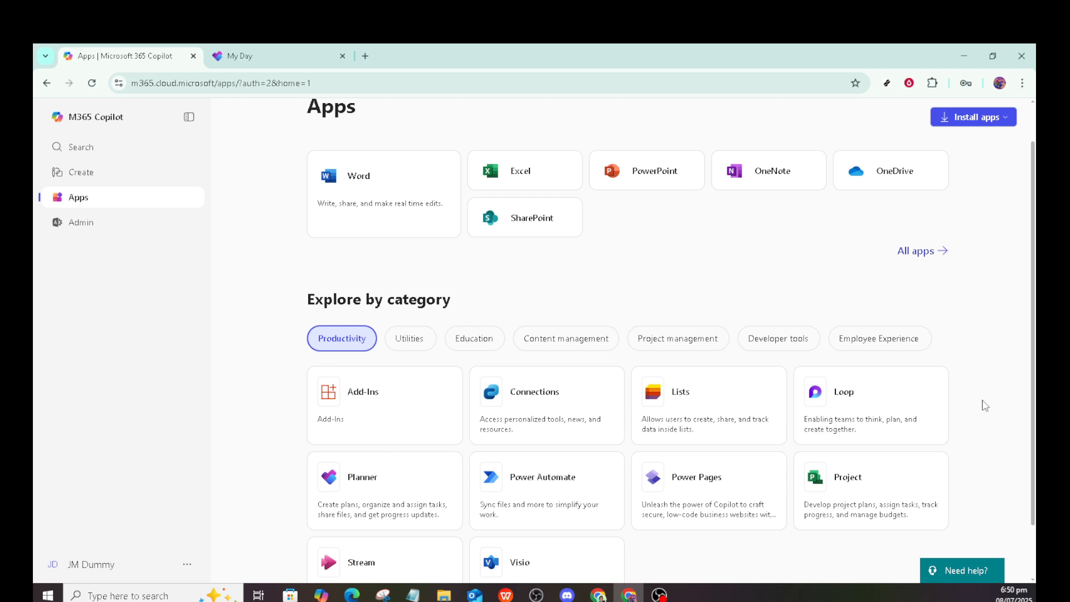
mouse_move(979, 402)
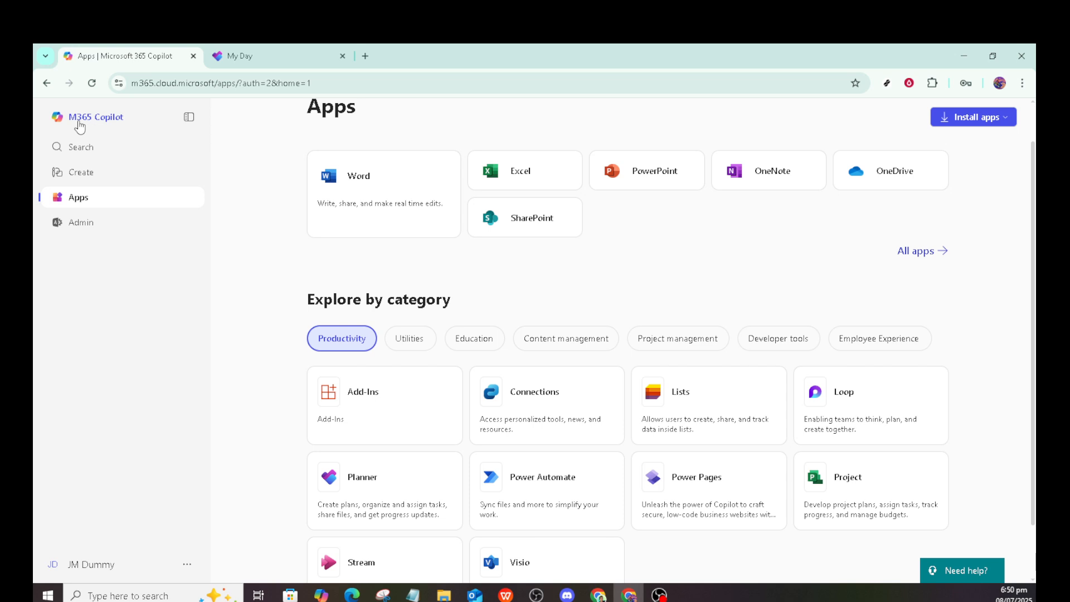
mouse_move(540, 374)
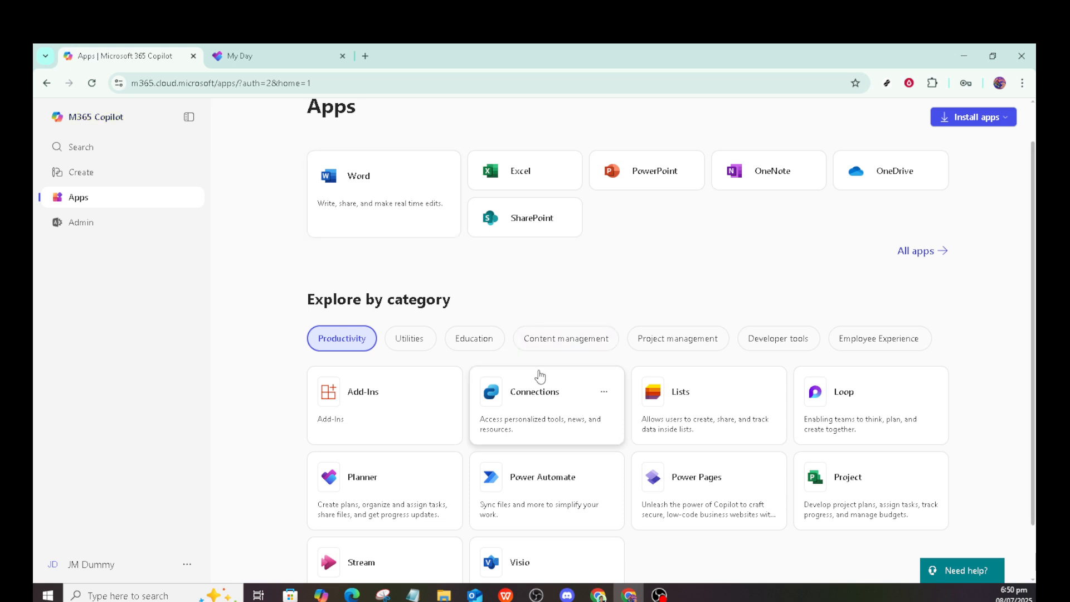
mouse_move(634, 390)
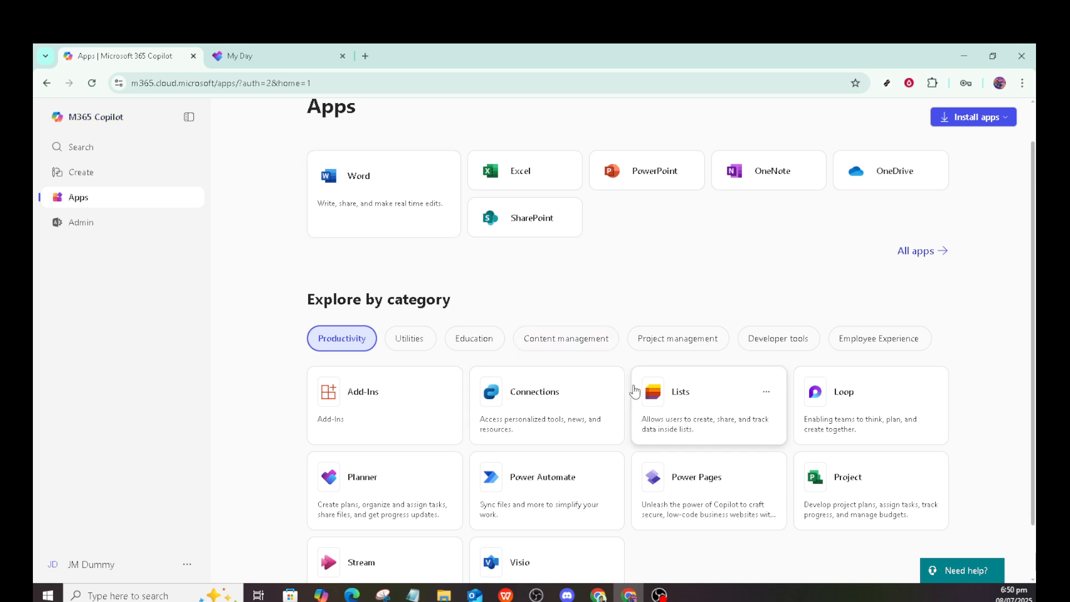
mouse_move(362, 488)
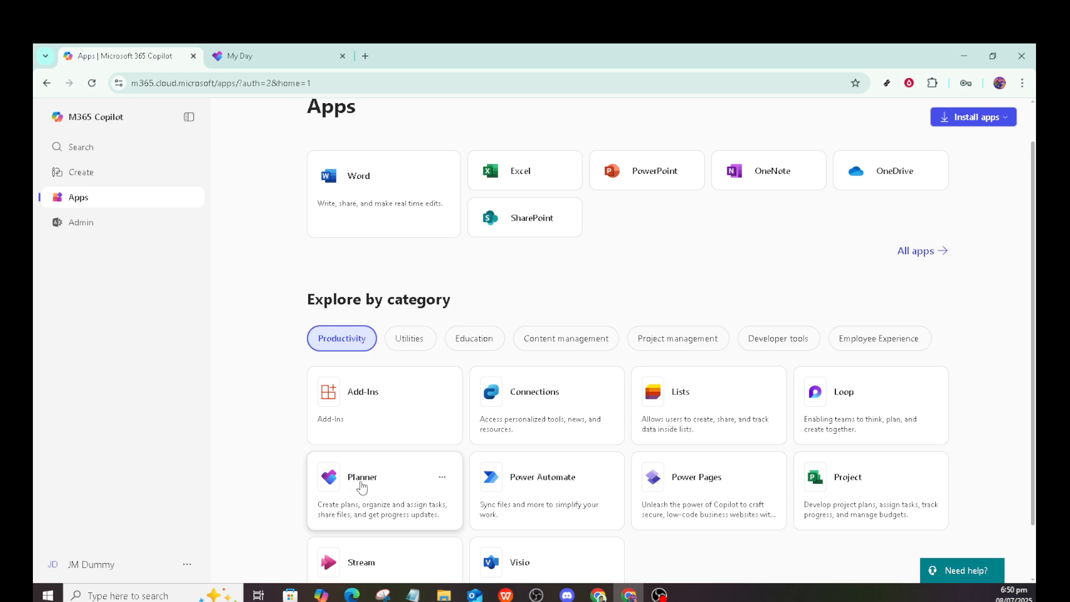
Launch Planner from the Apps page and show My Plans with Test Only, Business Plan and Sample Plan.
scroll(down, 3)
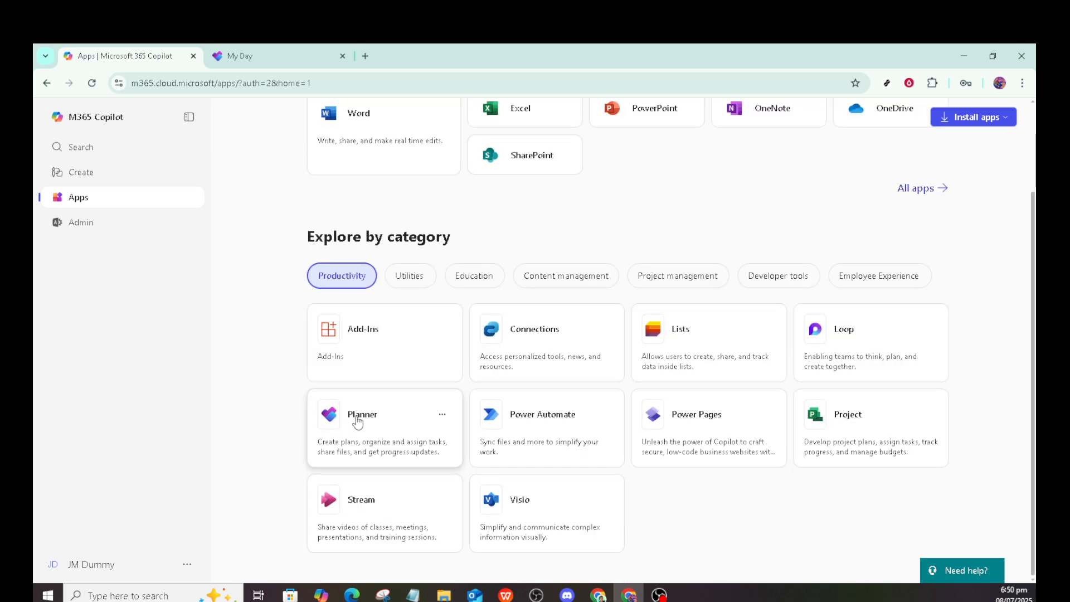
click(363, 415)
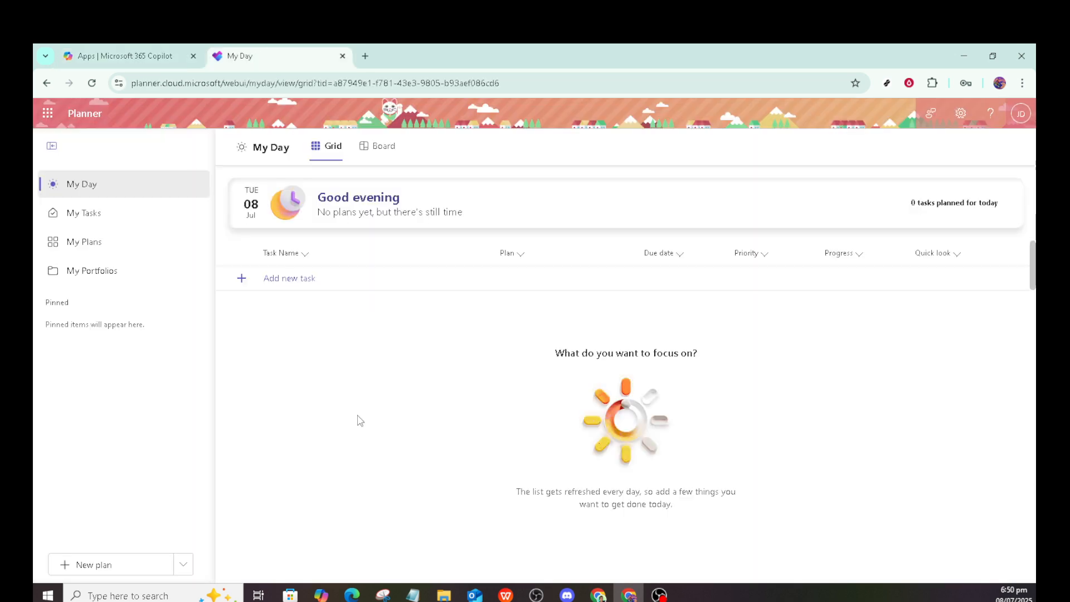
mouse_move(350, 359)
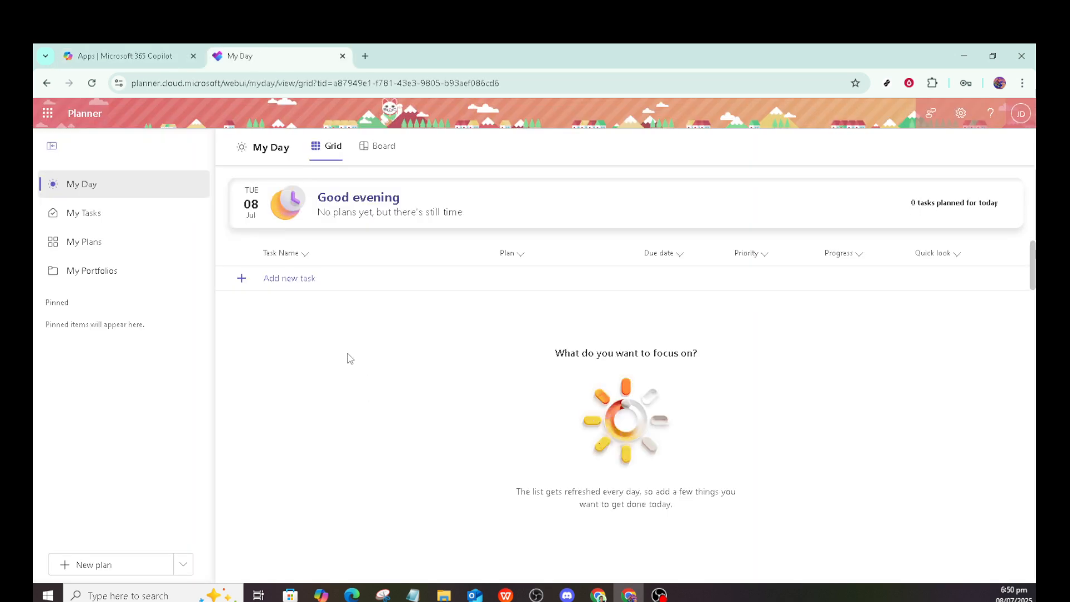
mouse_move(626, 309)
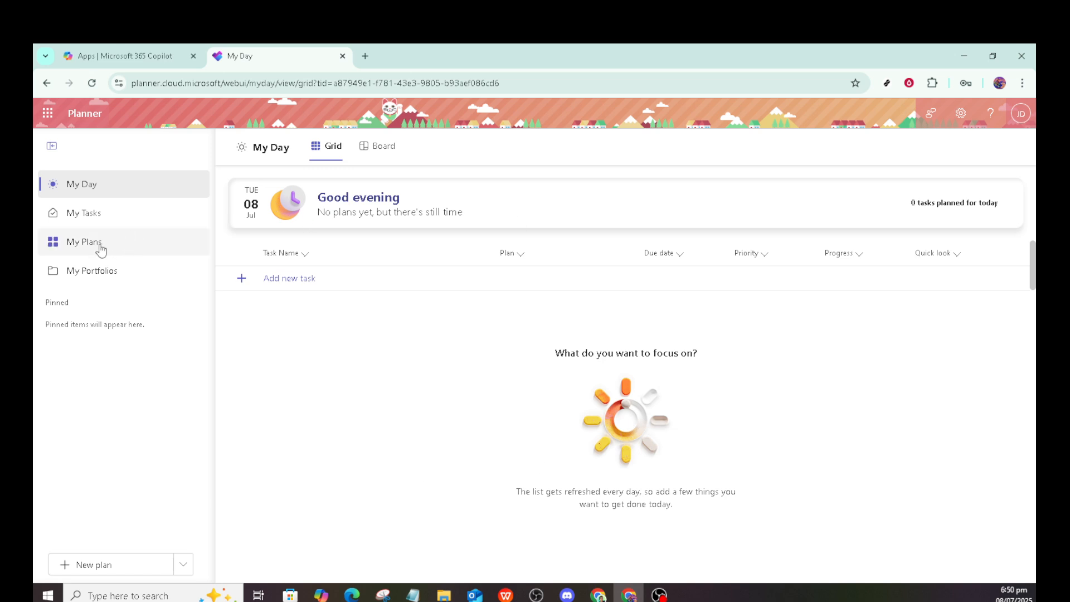
click(83, 242)
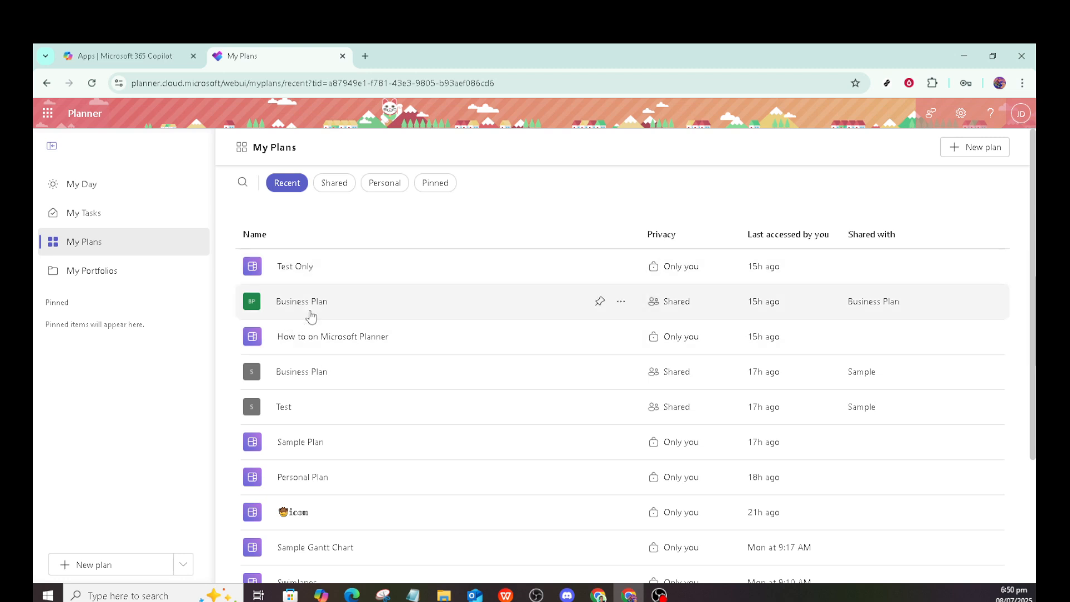
mouse_move(324, 342)
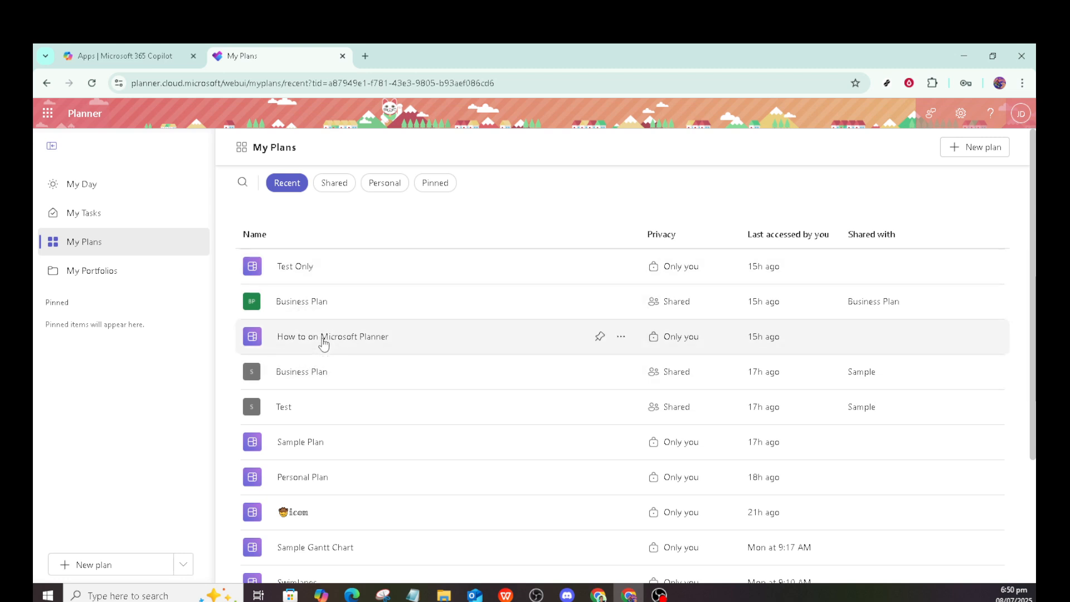
Open the 'How to on Microsoft Planner' plan from the My Plans list.
click(333, 337)
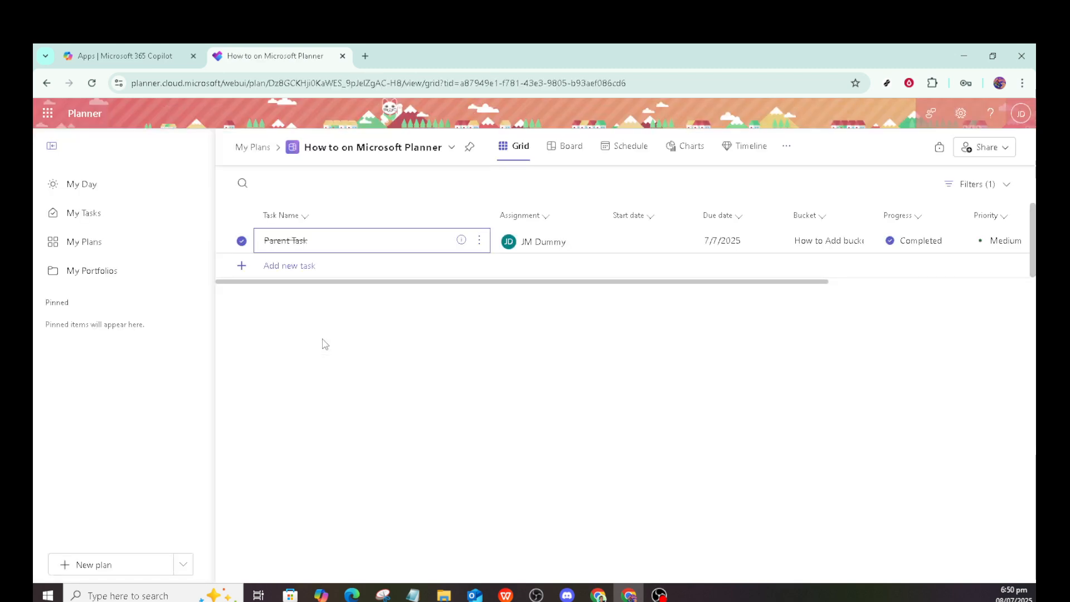
mouse_move(295, 298)
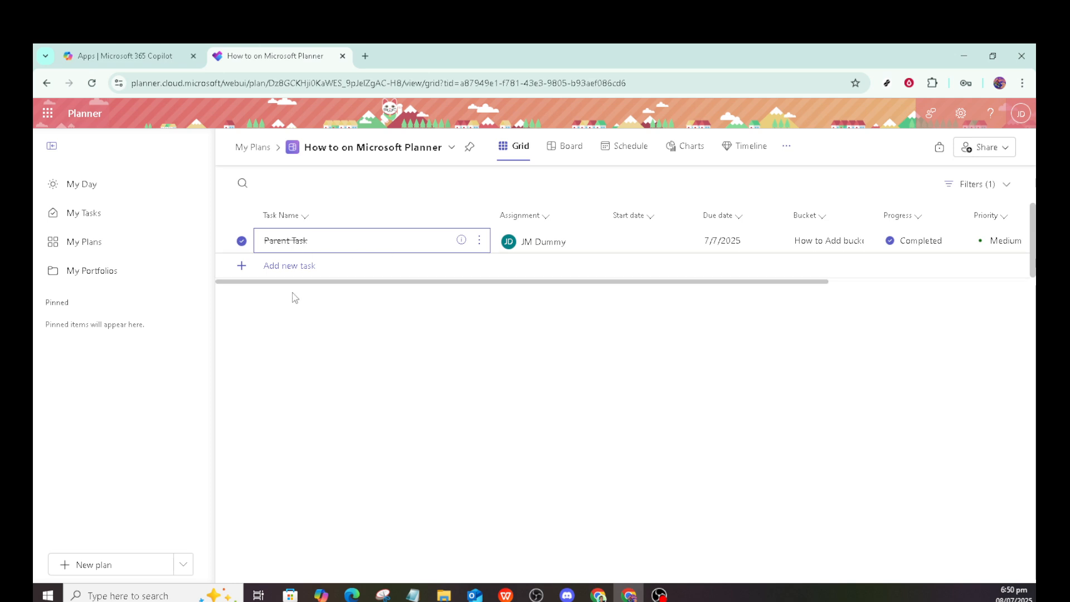
mouse_move(314, 258)
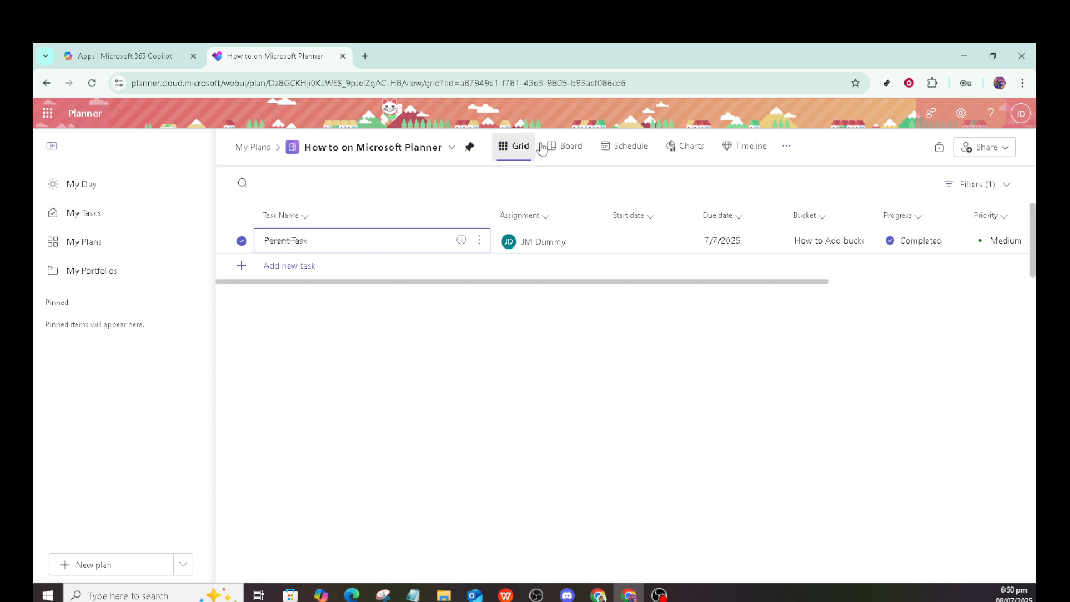
Switch the plan to Board view, showing the To do and How to Add bucket columns.
click(572, 146)
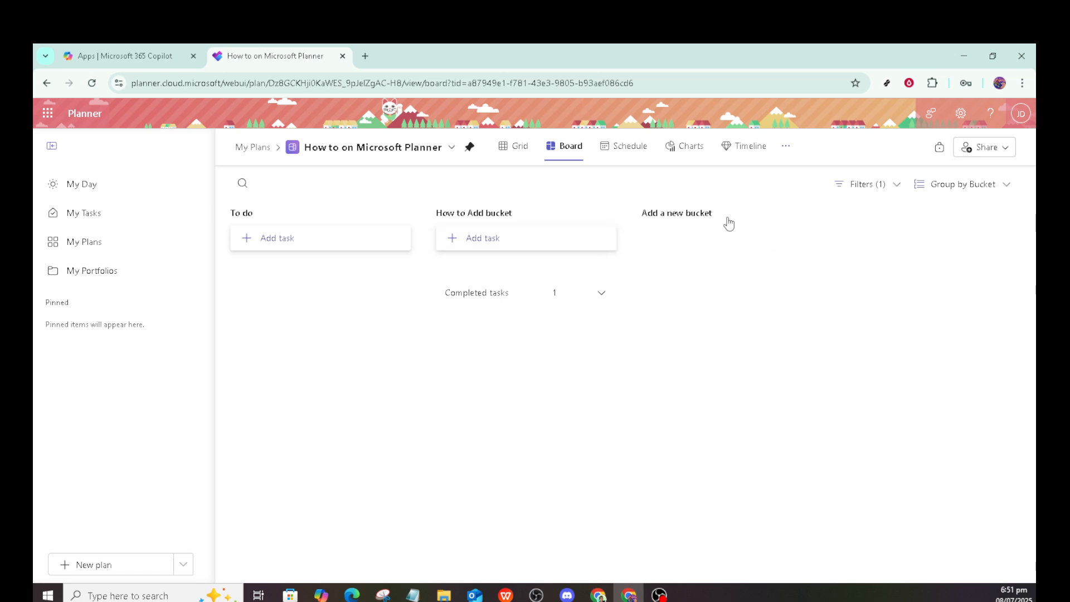
mouse_move(376, 219)
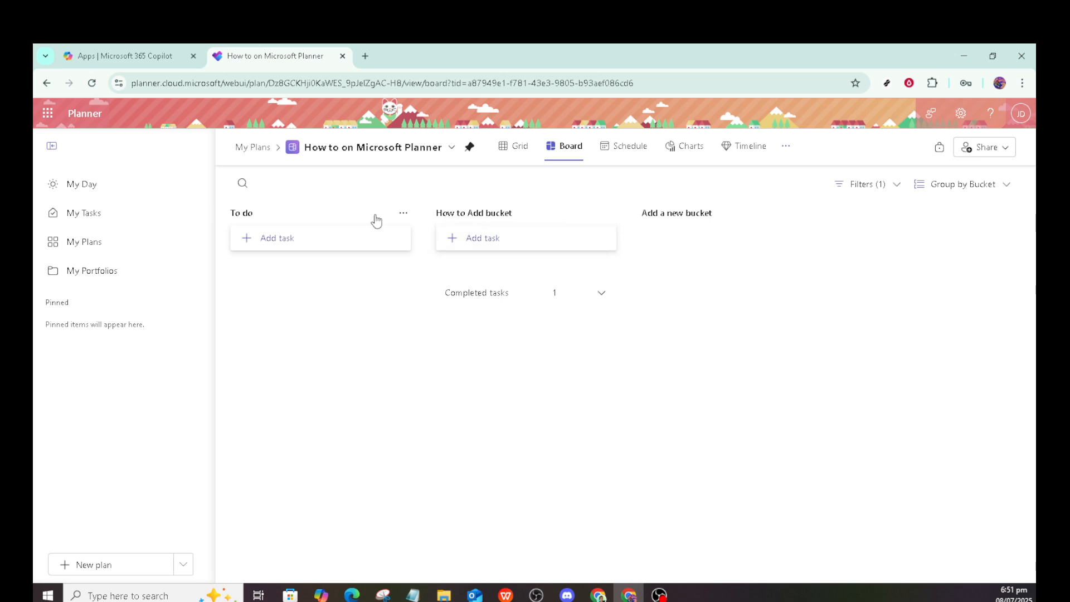
mouse_move(799, 225)
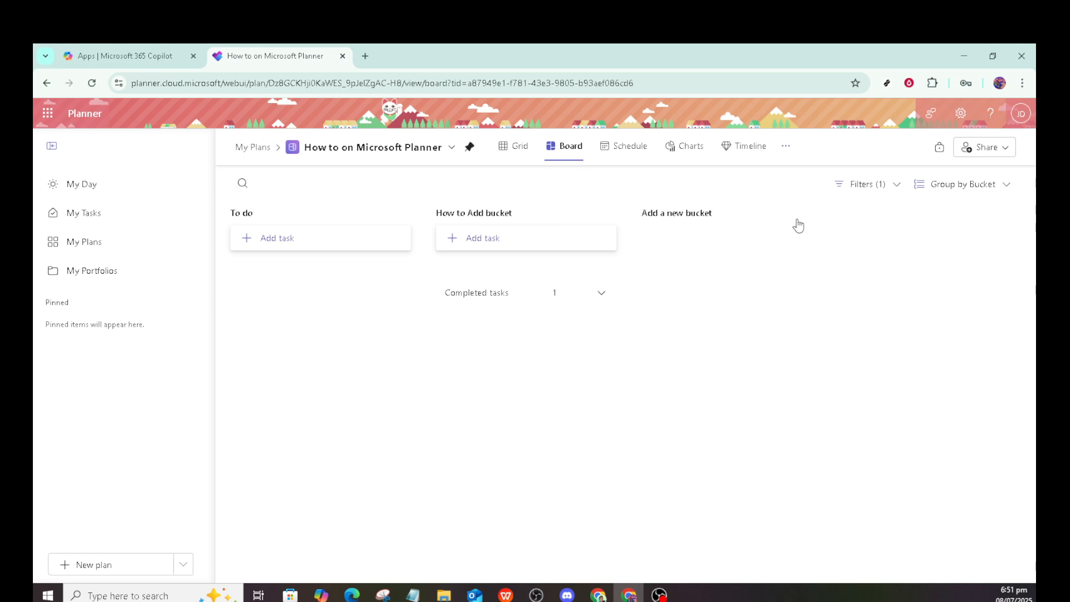
mouse_move(808, 217)
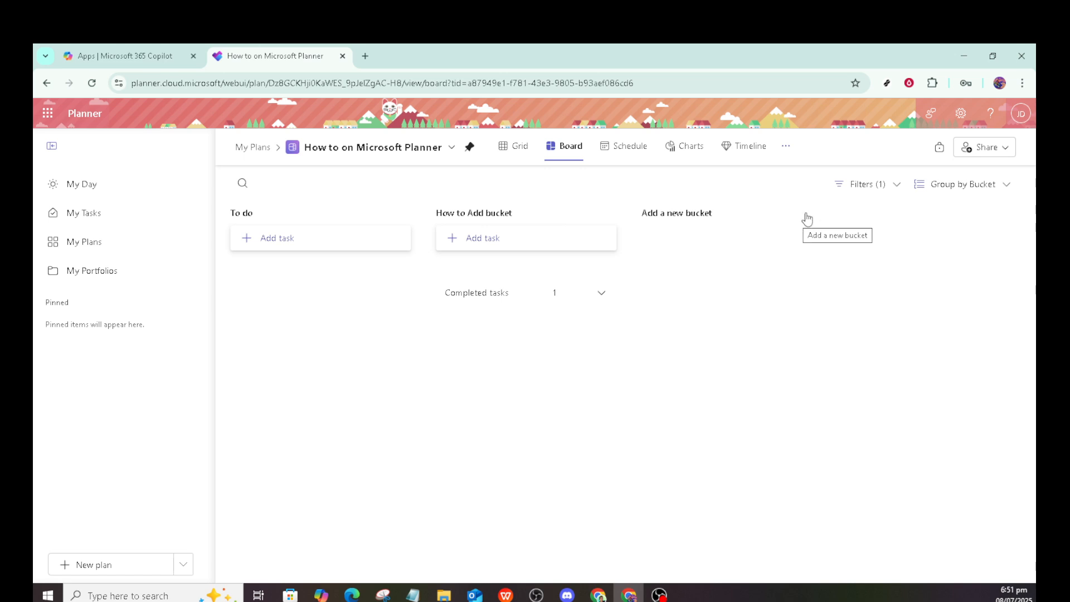
mouse_move(663, 224)
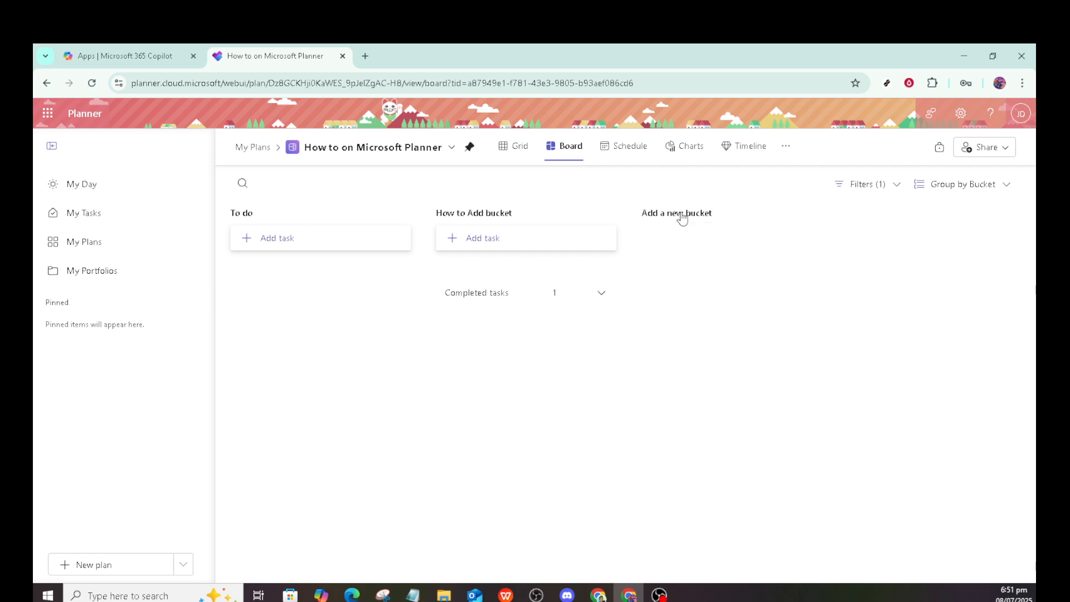
Create a third bucket named 'New Bucket' next to To do and How to Add bucket.
click(677, 213)
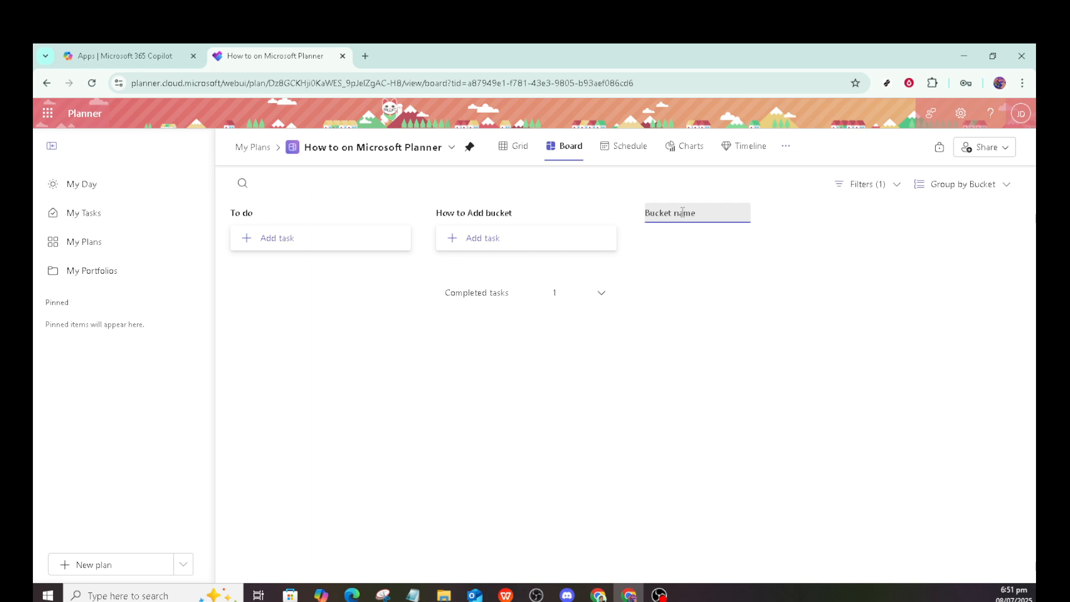
text(Aa)
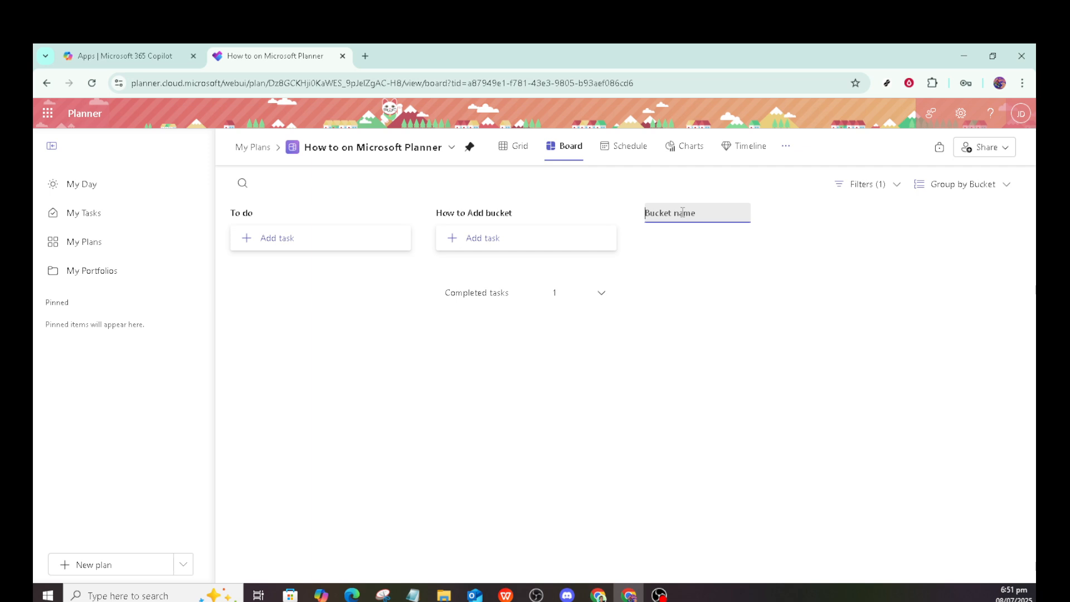
text(N)
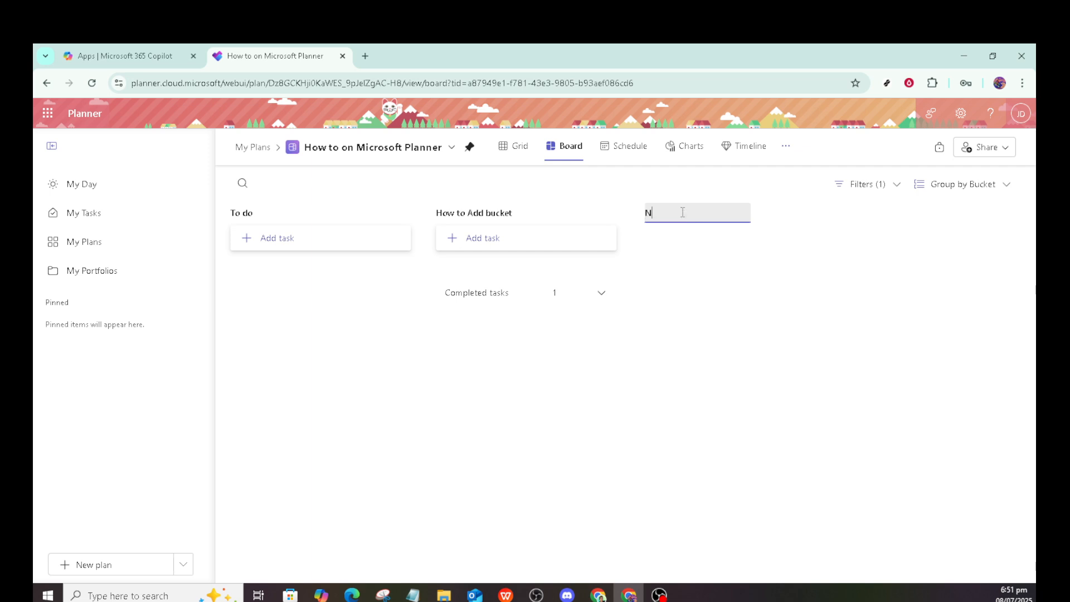
text(ew)
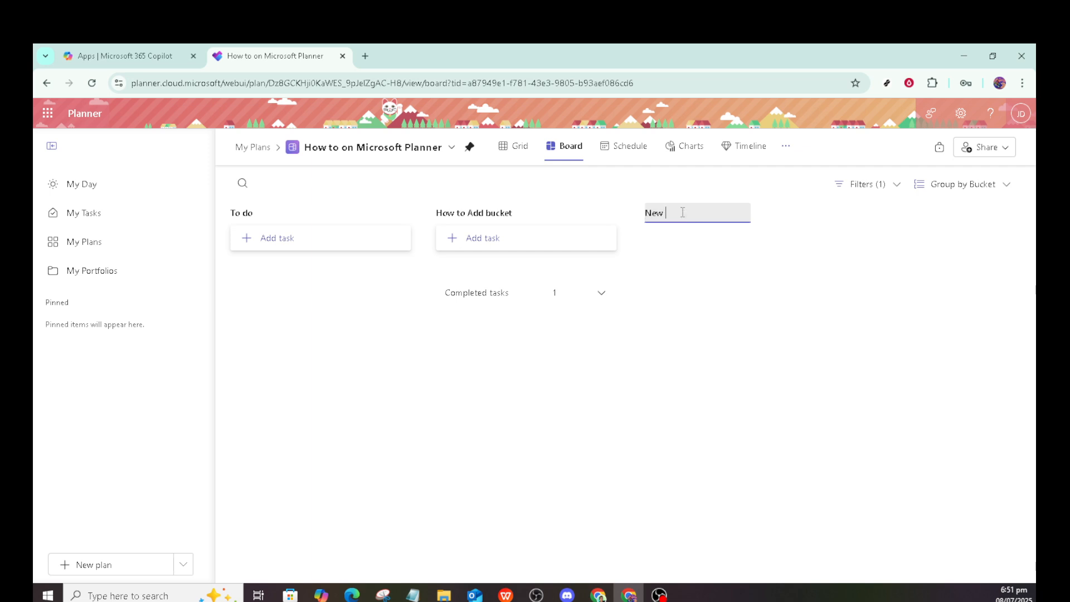
text(Buc)
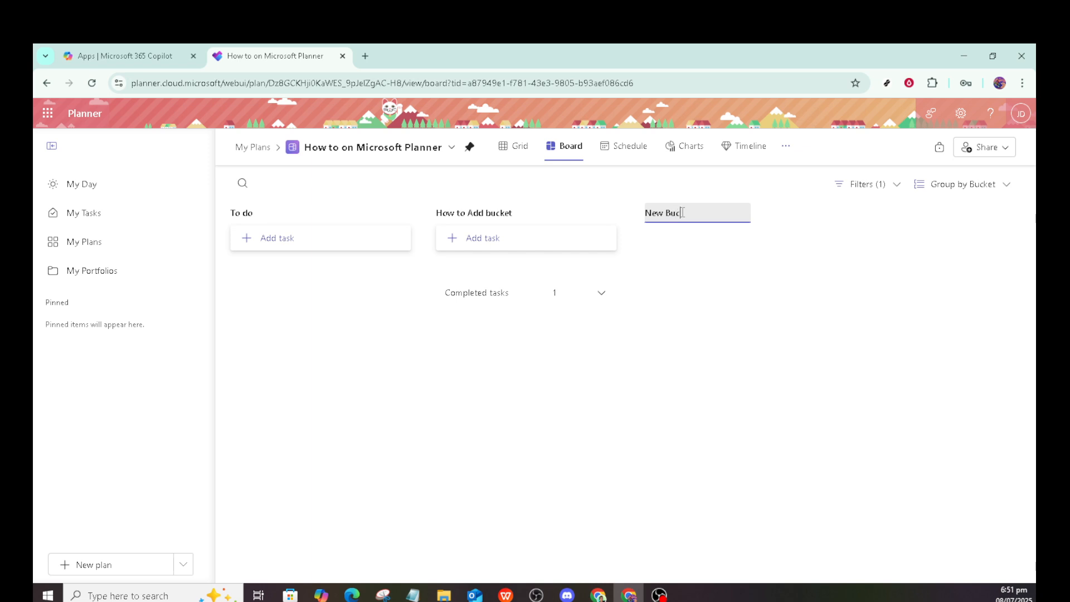
text(et)
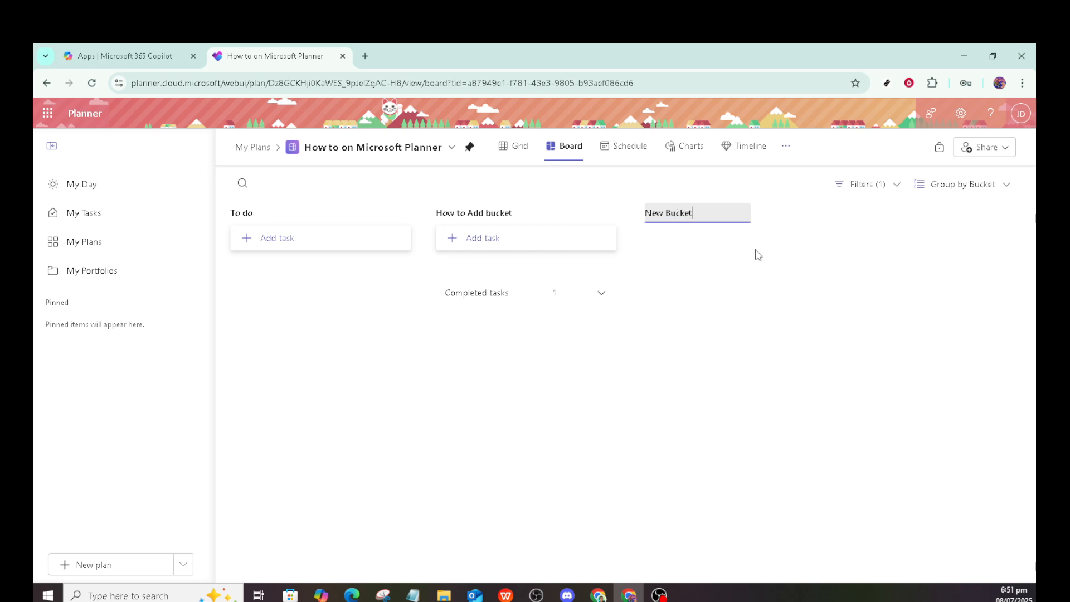
key(Enter)
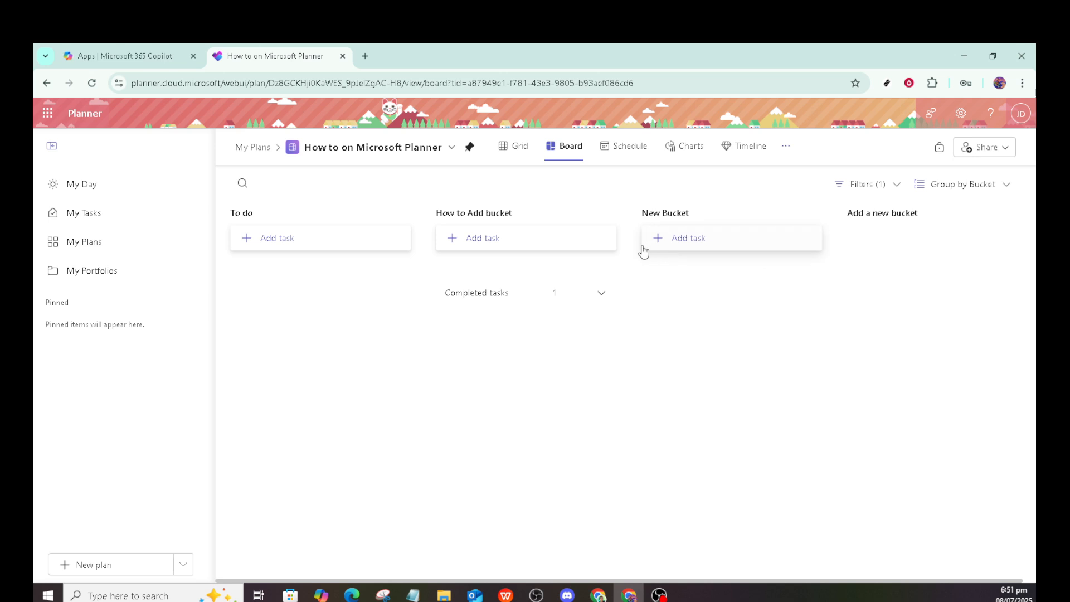
mouse_move(461, 294)
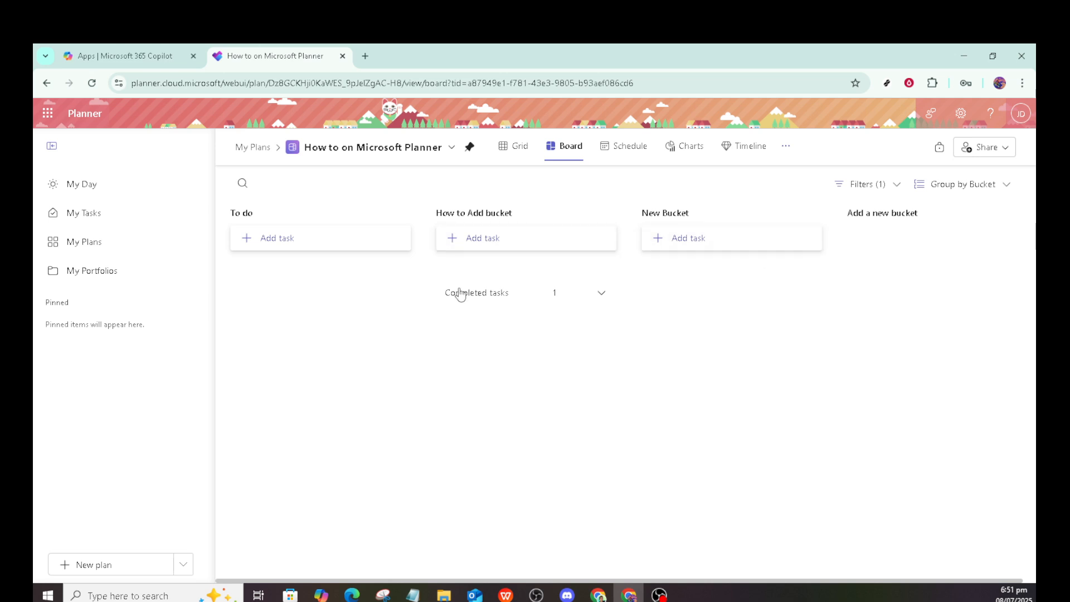
Bring up a blank new-task entry form under the New Bucket column.
click(688, 238)
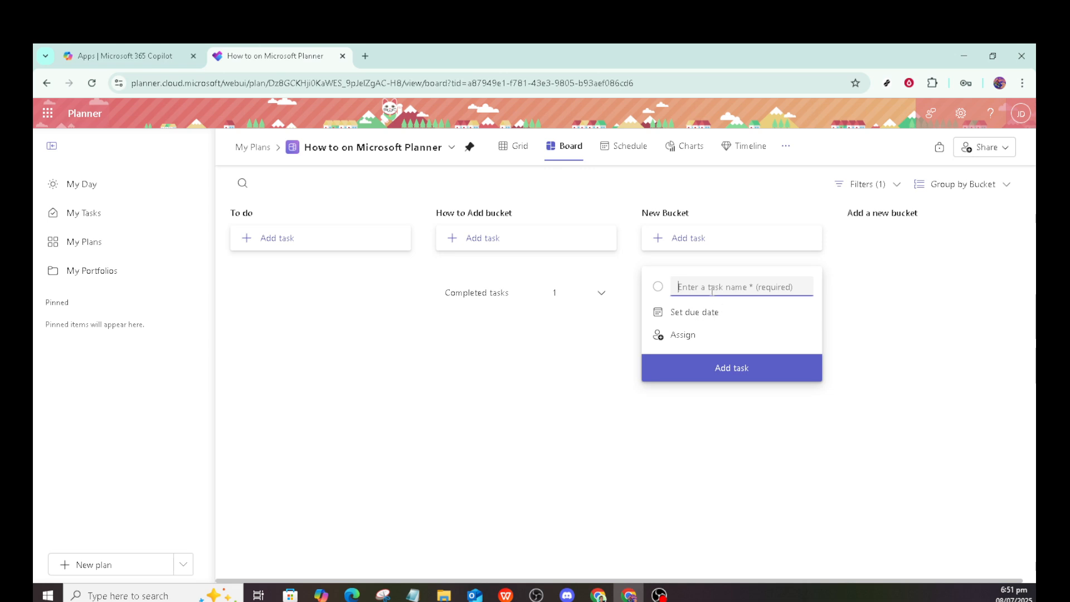
Add a task named 'New Task' to New Bucket, correcting the capitalisation typo.
text(New)
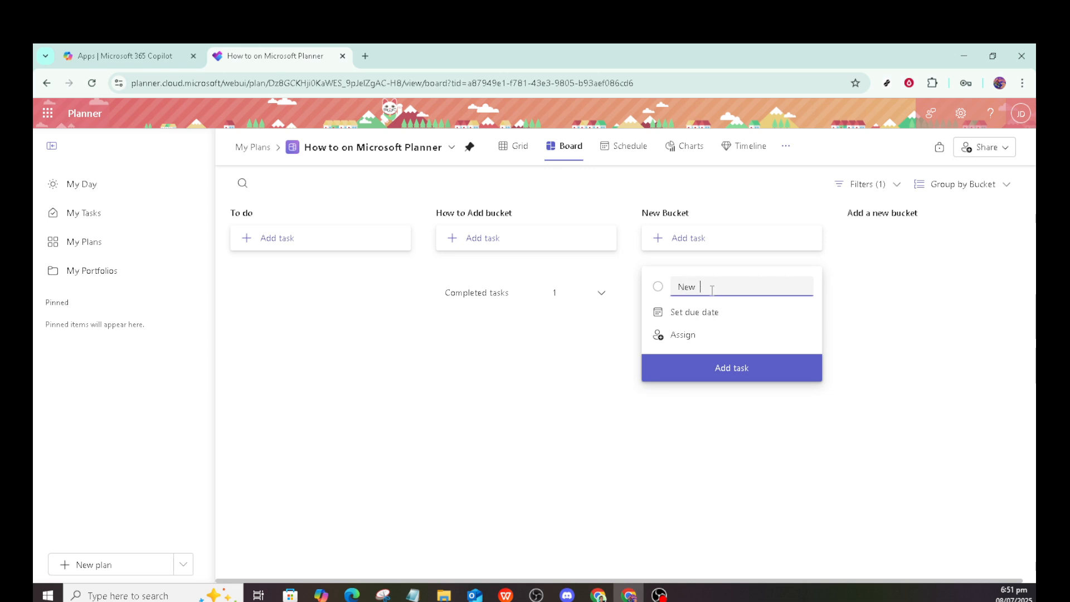
text(TAs)
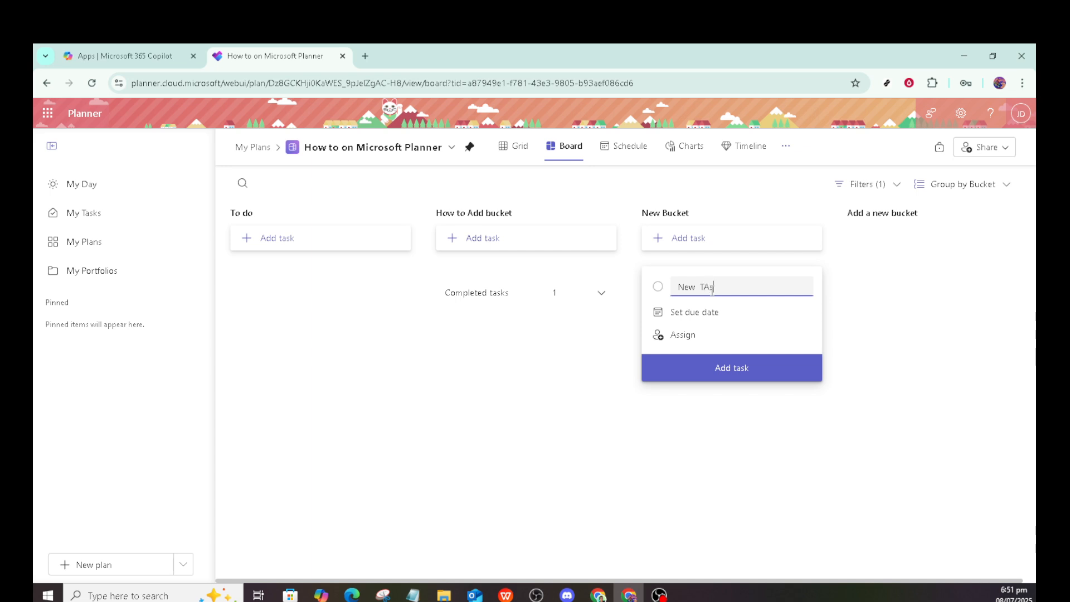
text(k)
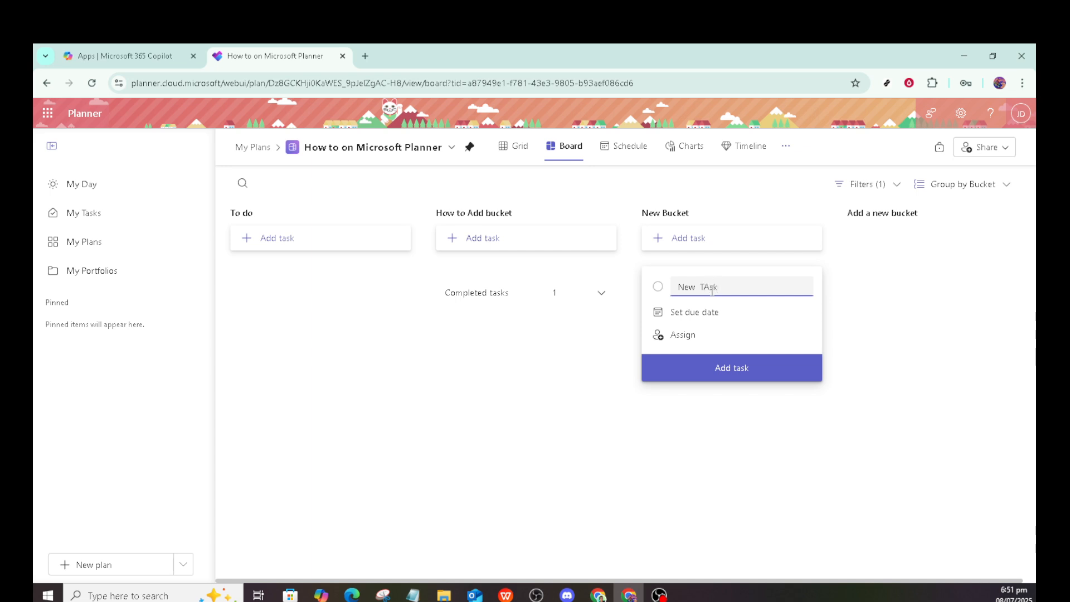
key(Backspace)
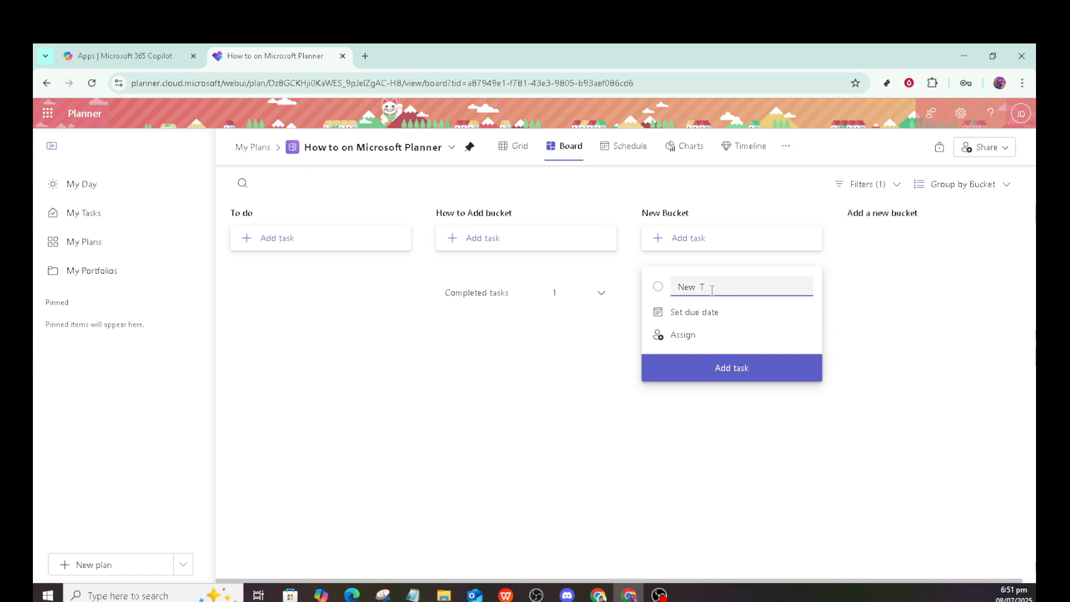
text(ask)
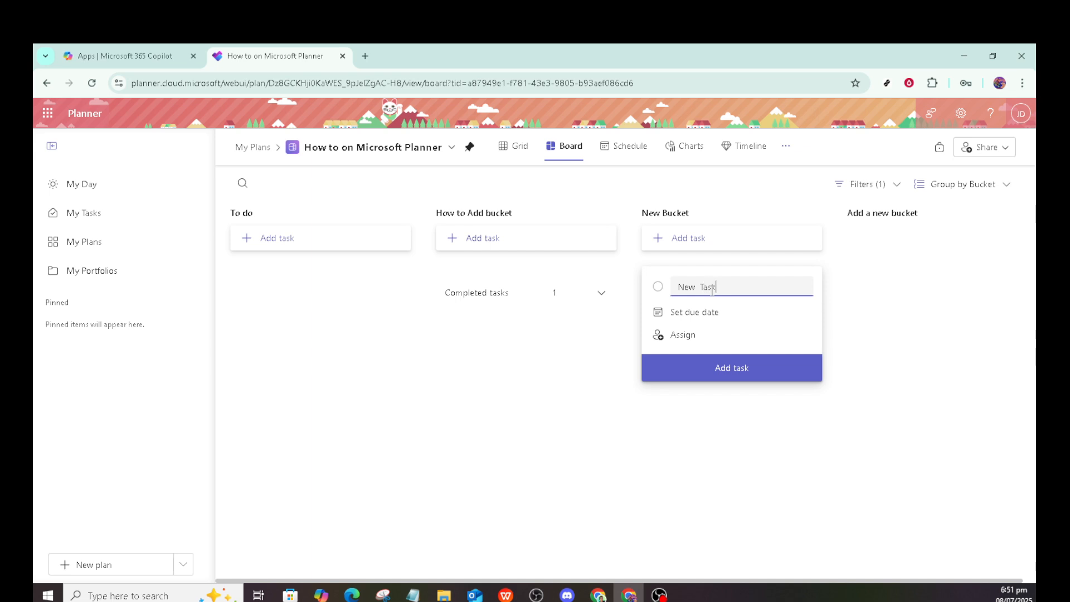
mouse_move(730, 371)
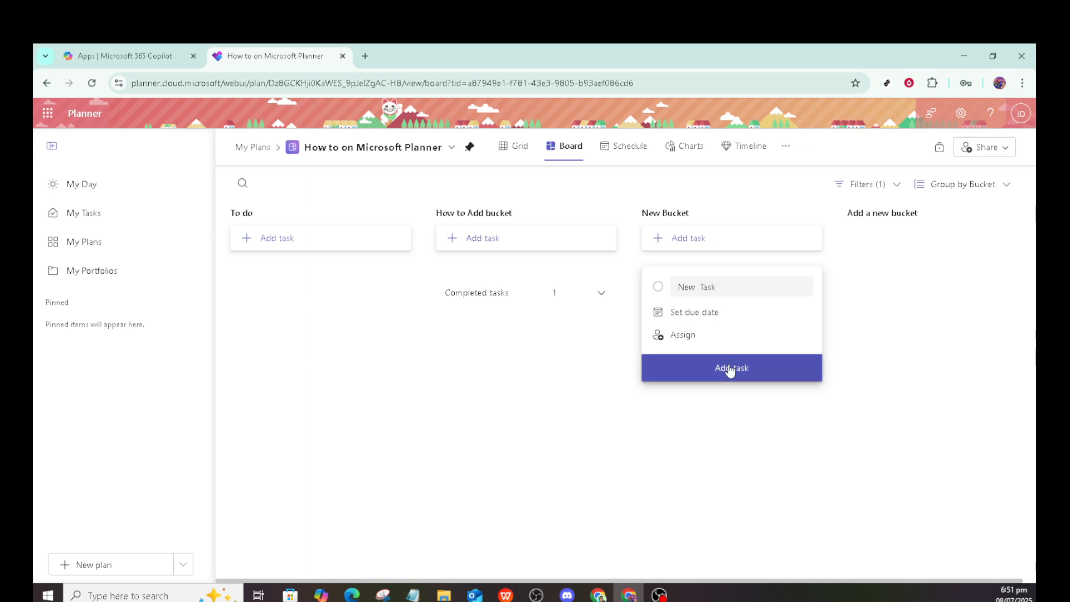
click(731, 368)
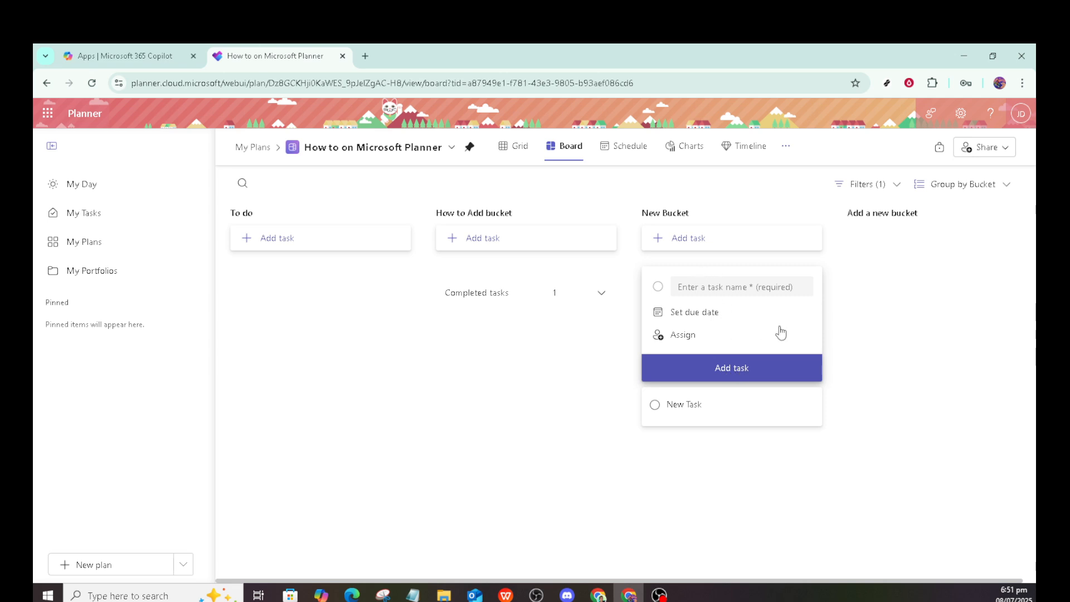
click(731, 368)
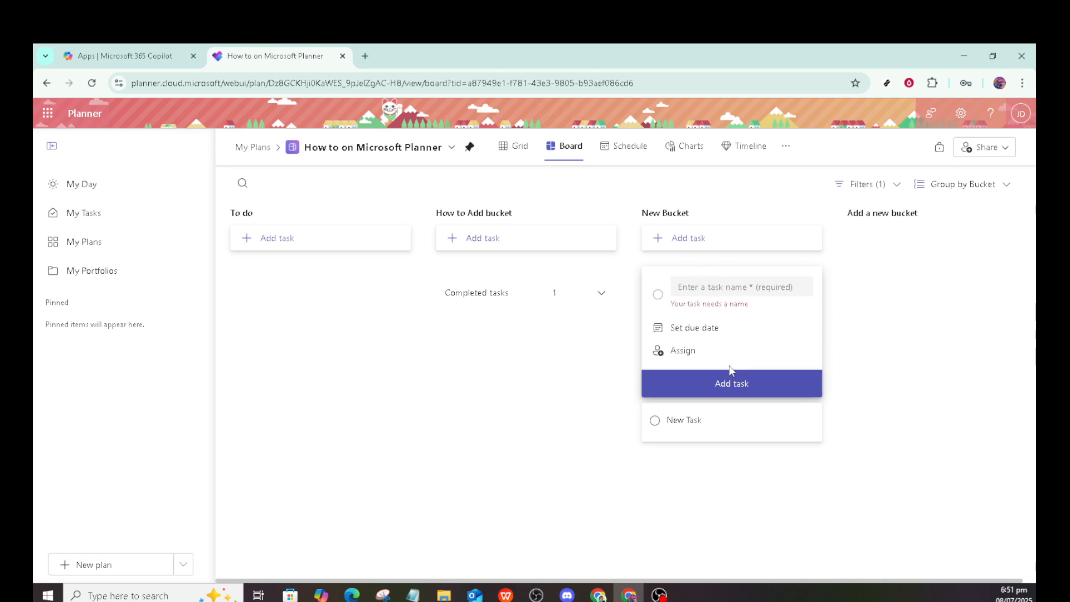
mouse_move(863, 309)
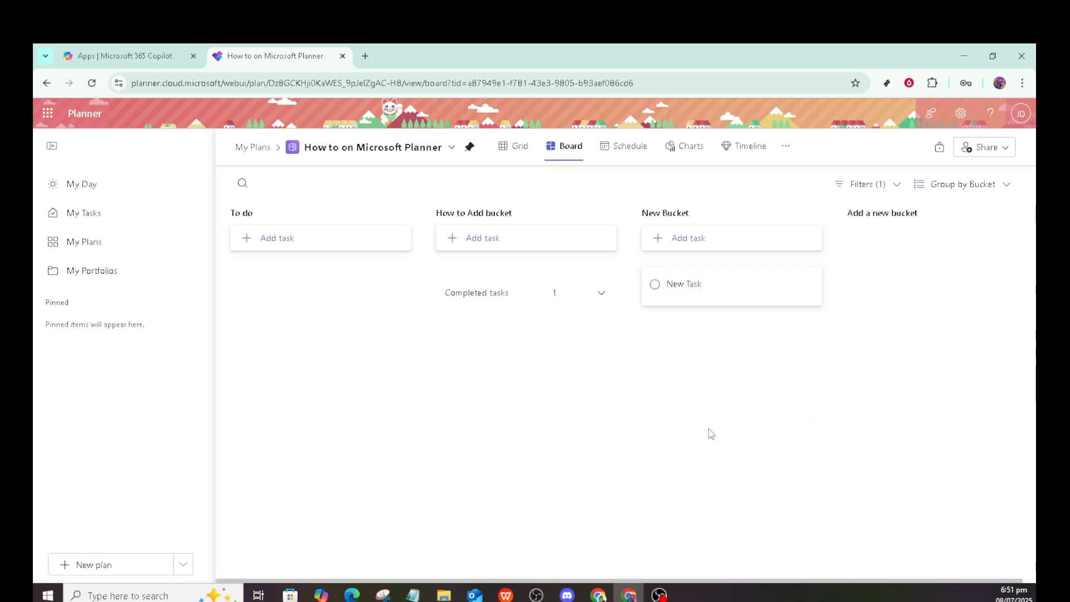
mouse_move(701, 294)
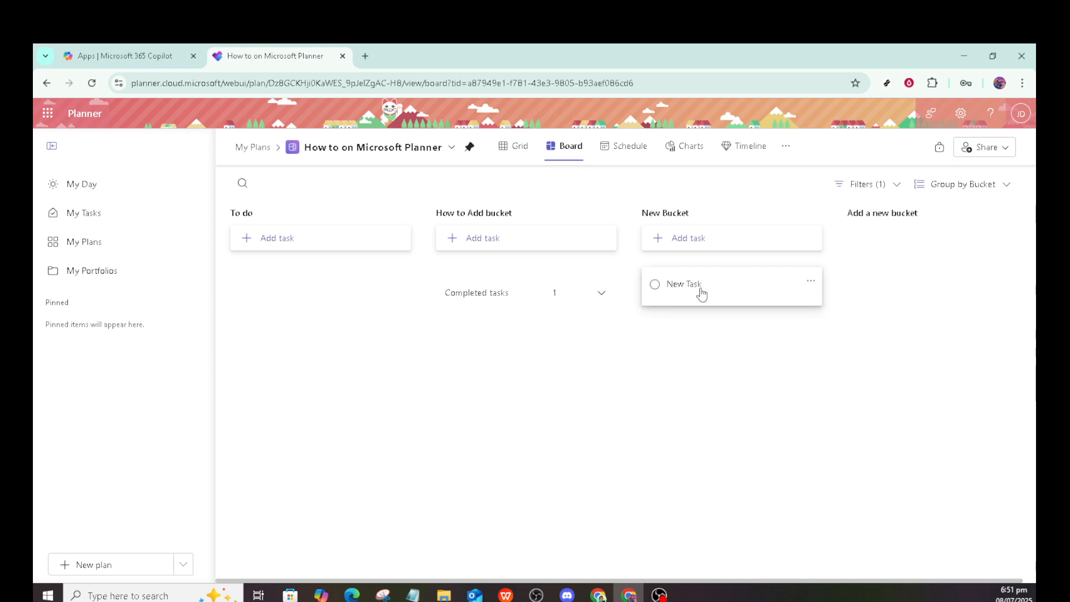
Open New Task's details pane and view suggested members to assign it to.
click(700, 285)
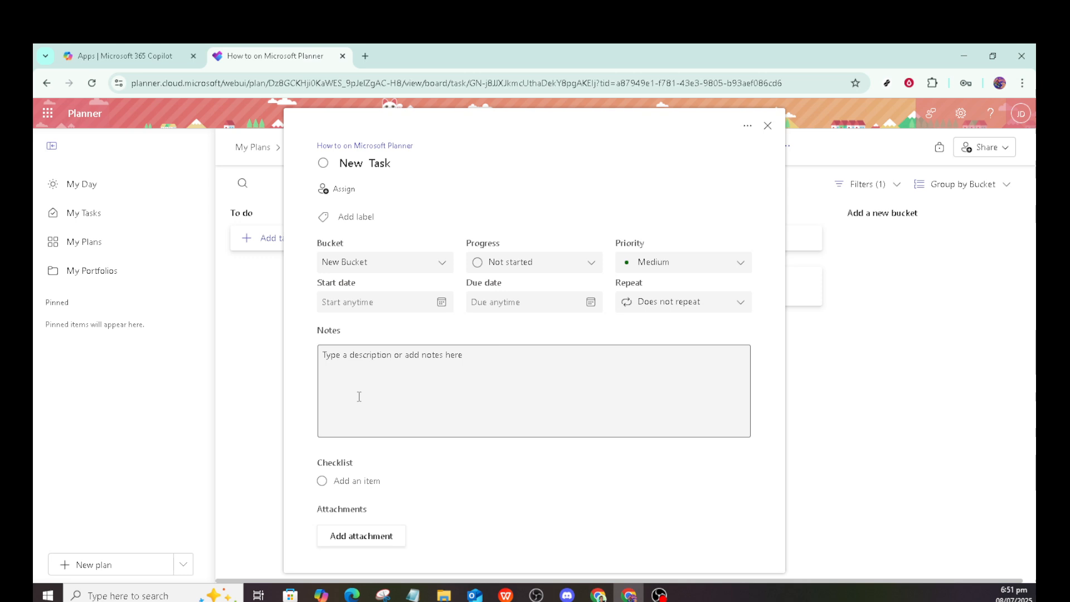
mouse_move(463, 274)
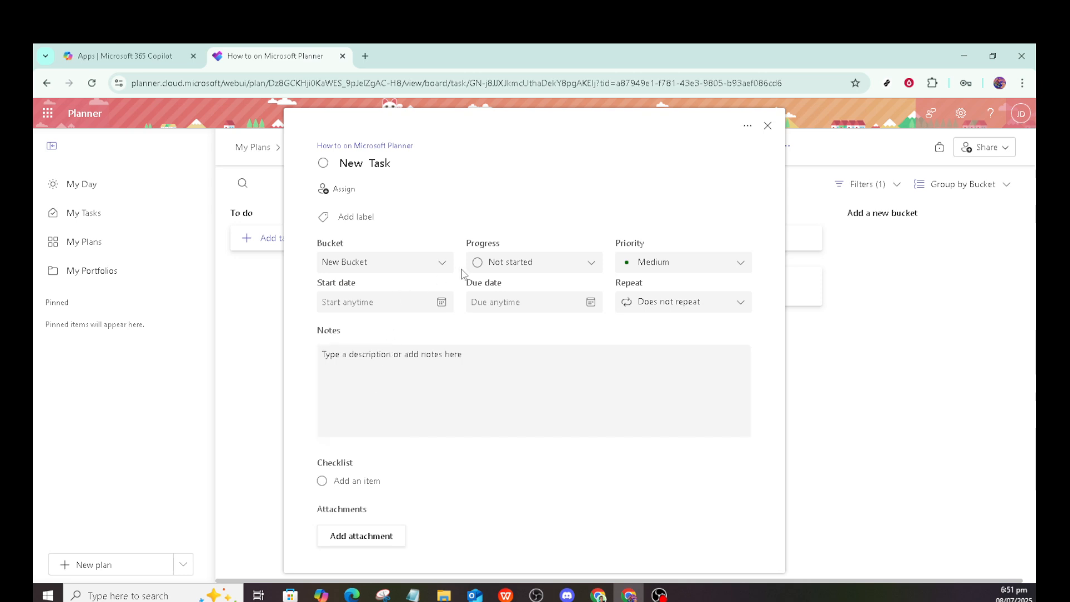
click(341, 189)
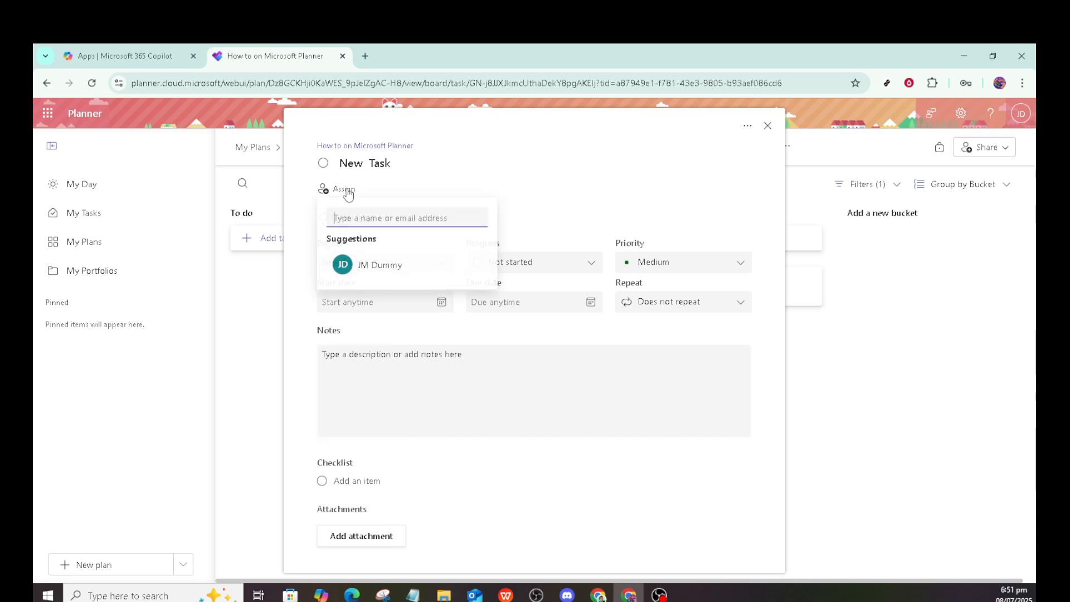
mouse_move(565, 216)
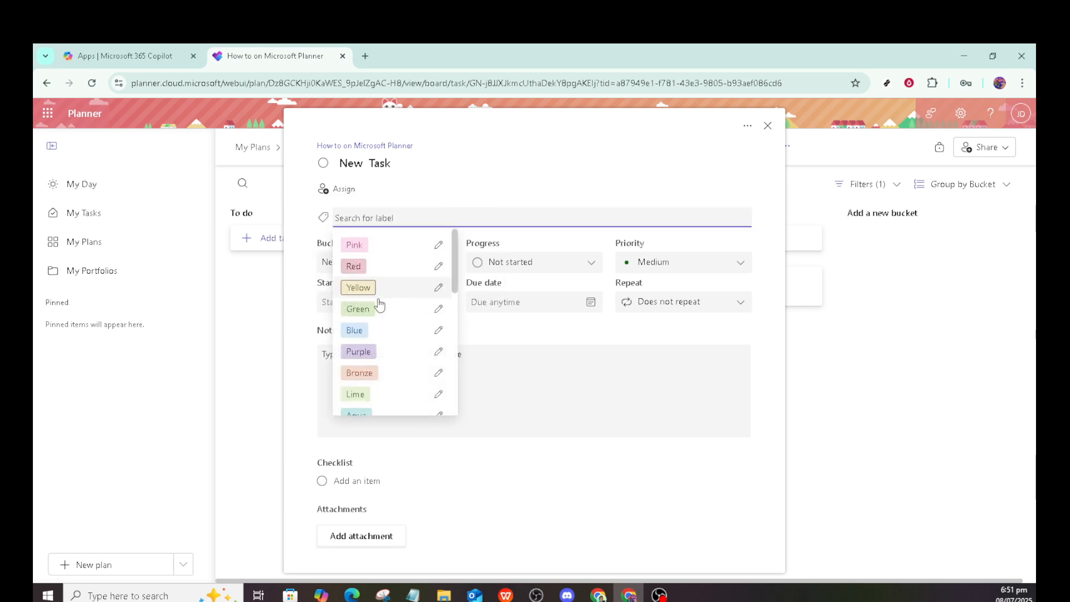
Apply the Light green label to New Task and open that label's rename field.
scroll(down, 3)
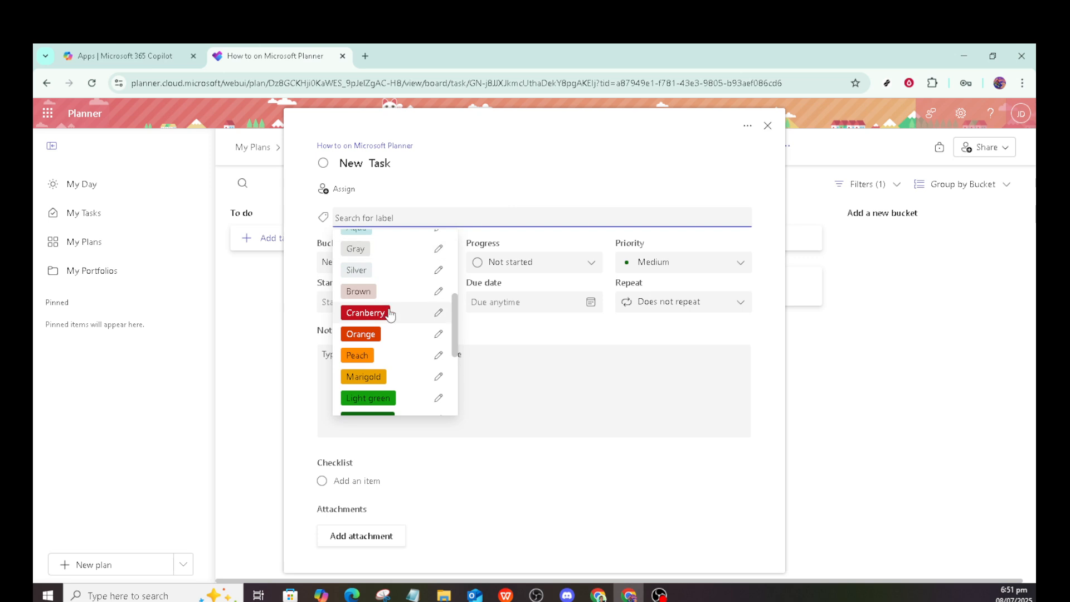
scroll(down, 3)
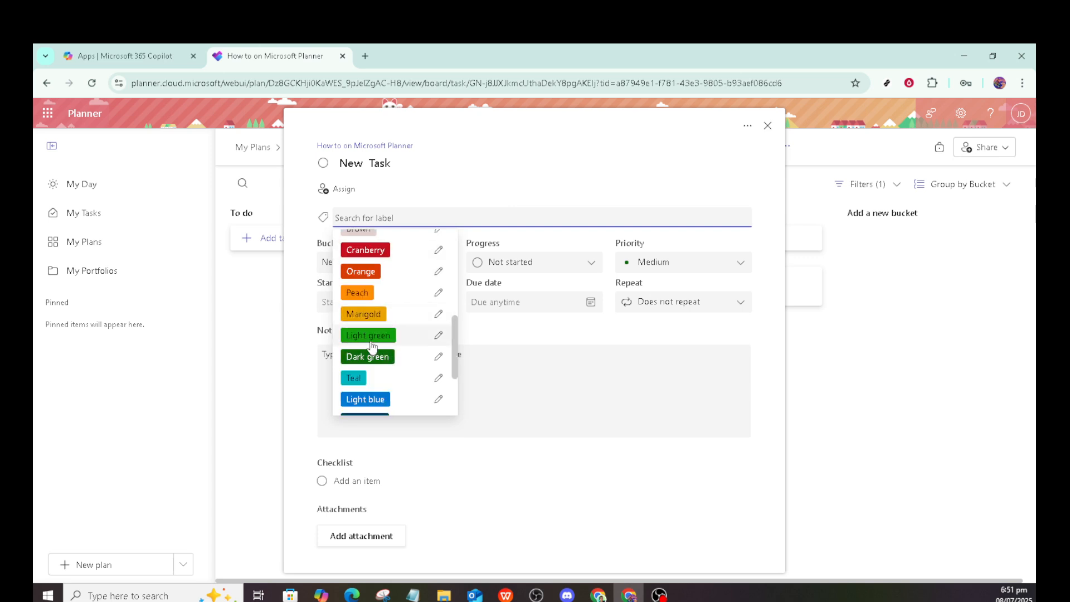
click(368, 335)
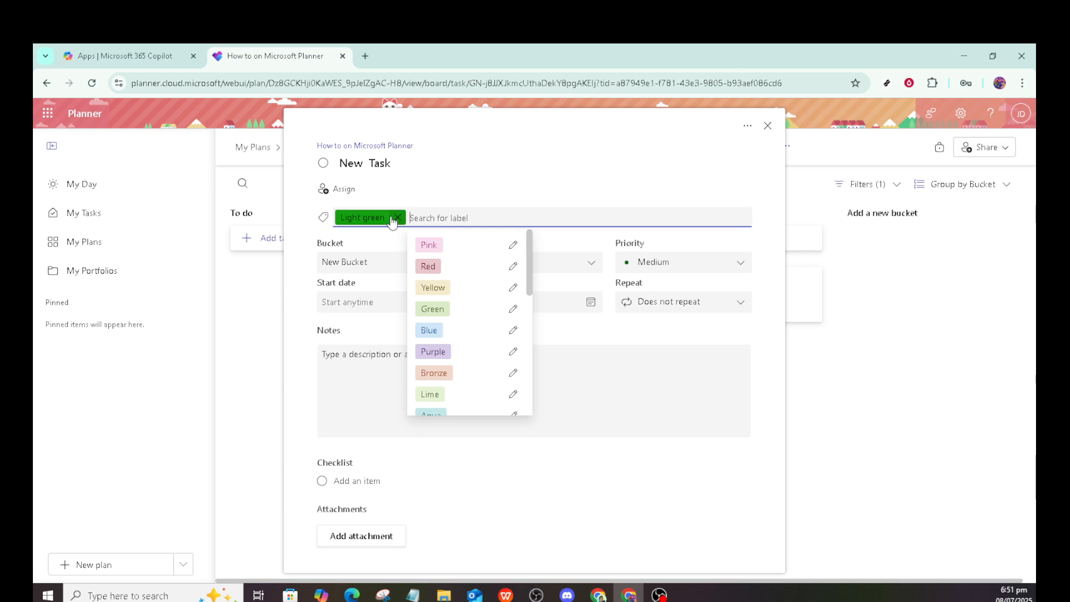
click(369, 218)
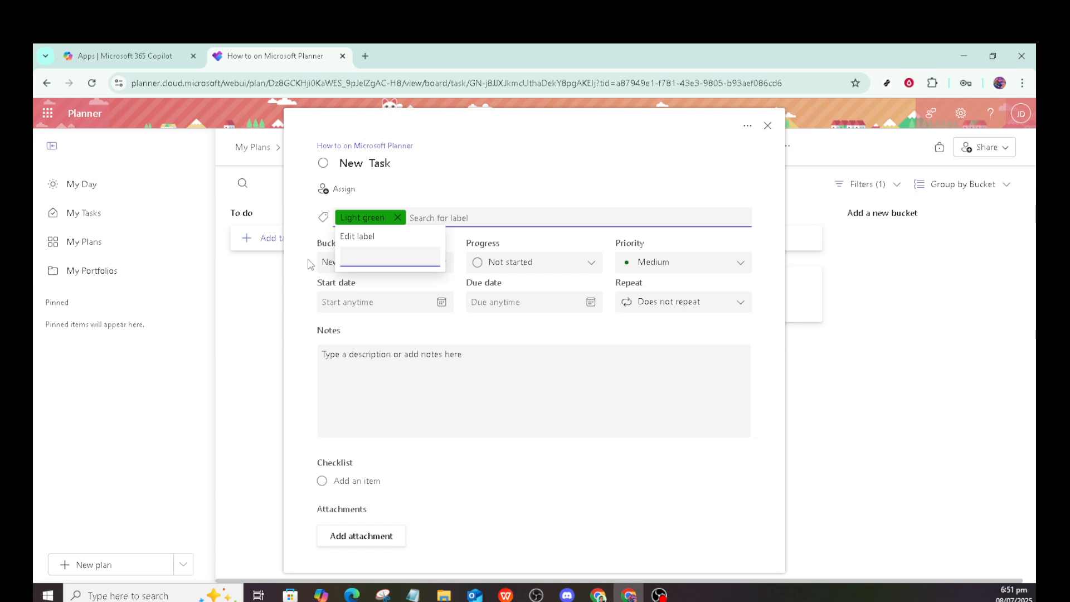
Name the Light green label 'In progress' and confirm the change.
text(In)
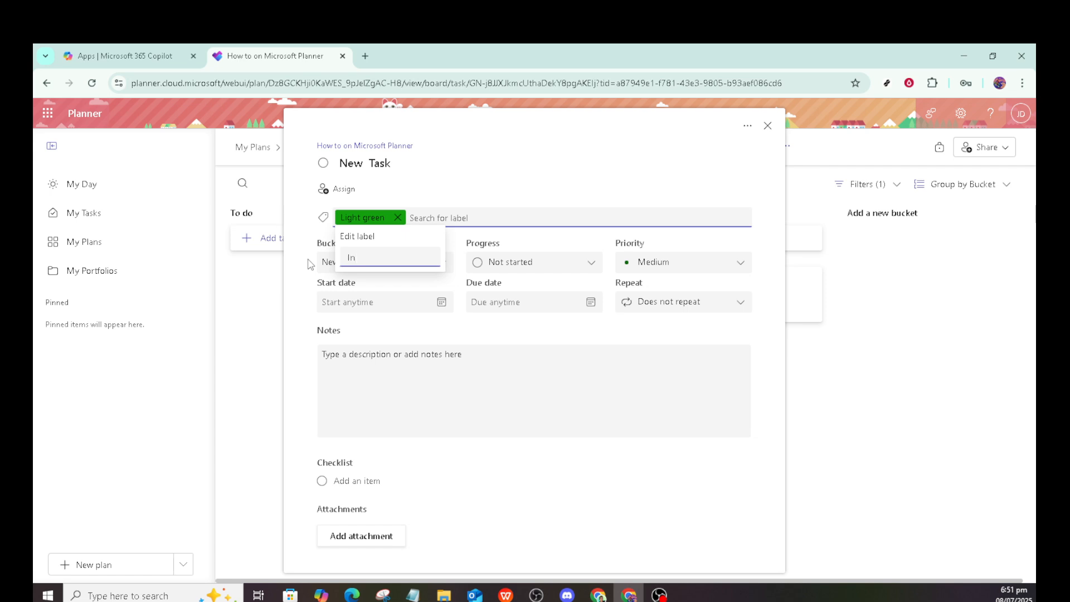
text(p)
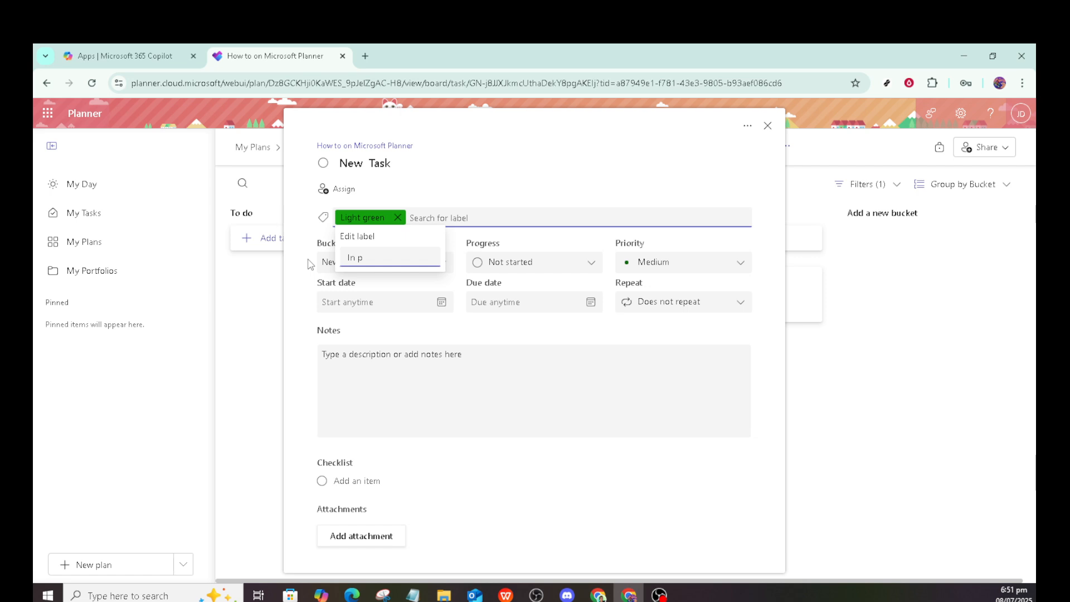
text(rogress)
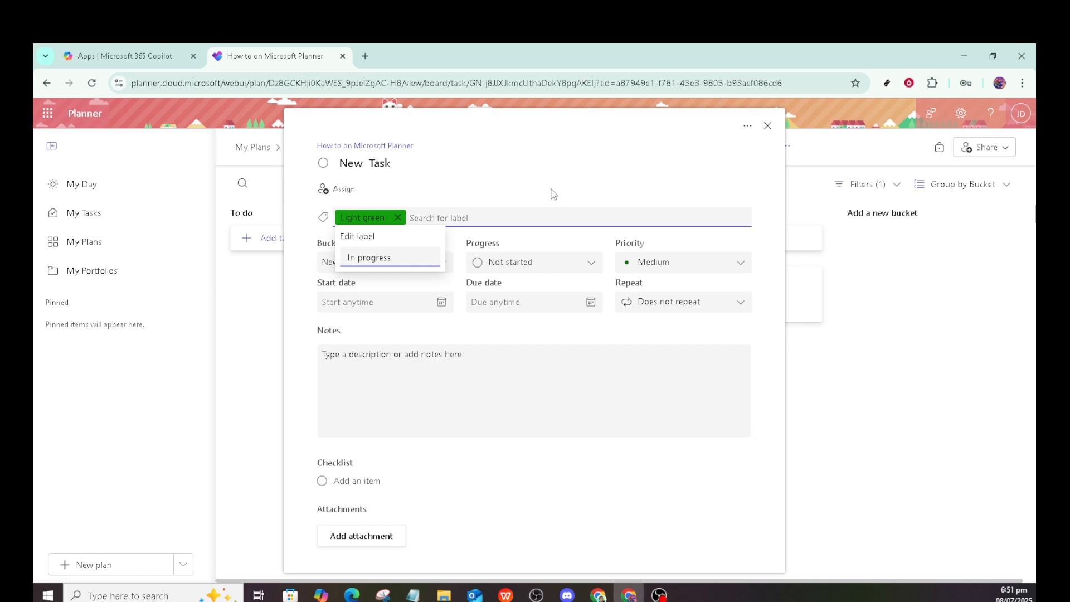
click(369, 258)
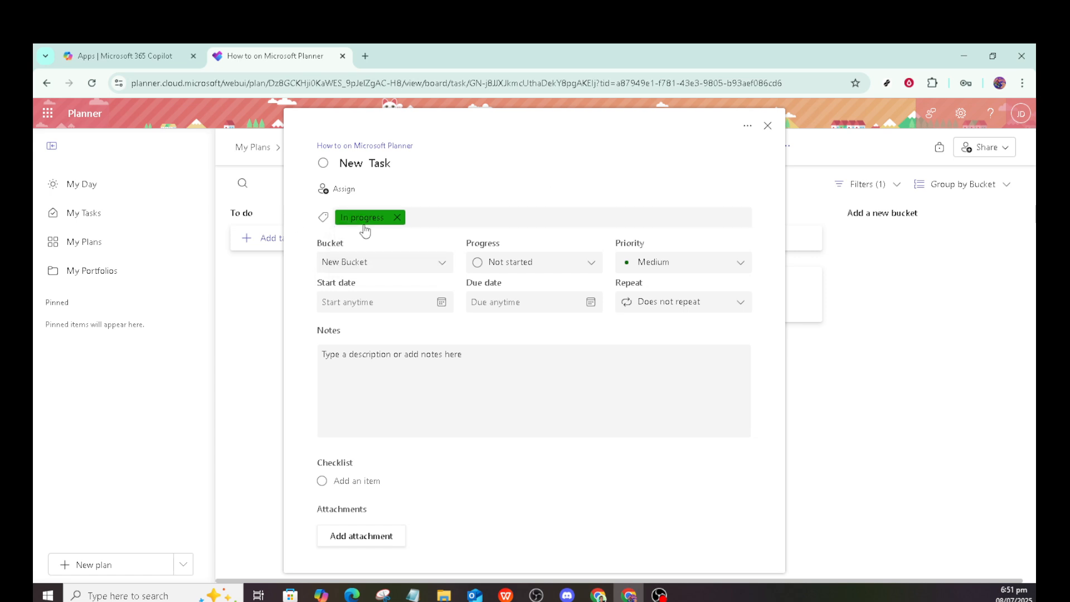